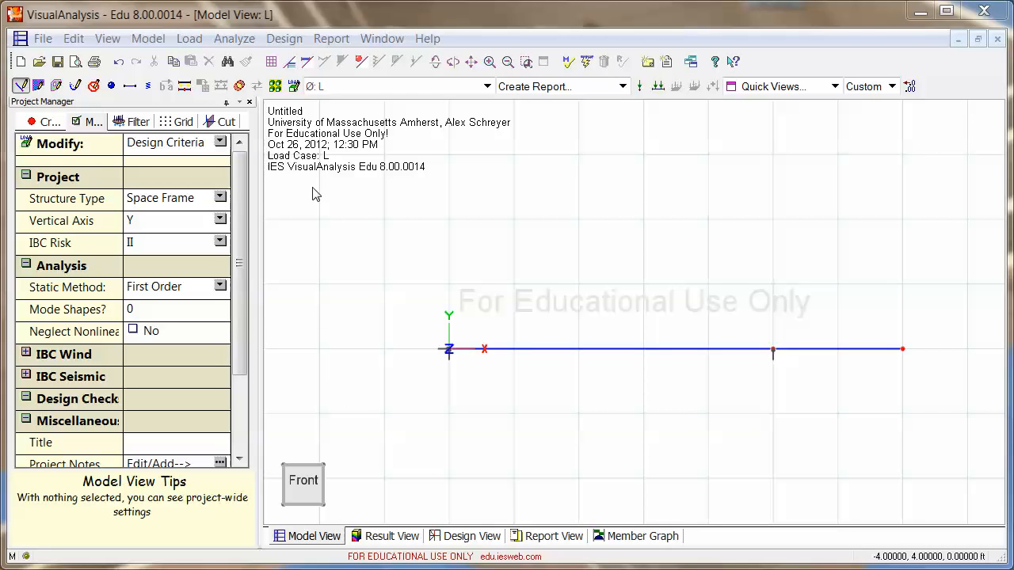
# - Select the right-hand beam member and check load case D before returning to live load case L
pyautogui.click(276, 85)
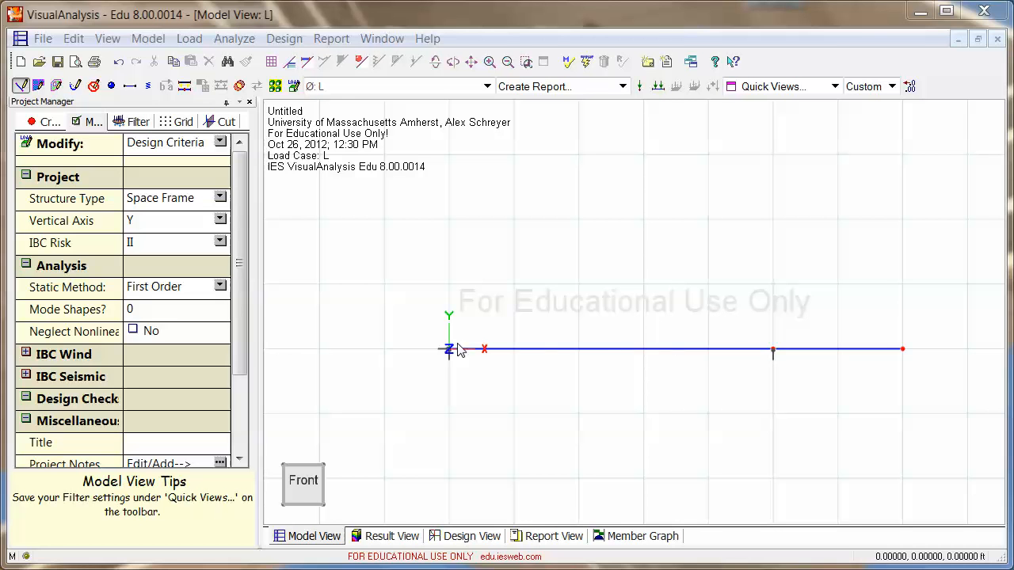
pyautogui.moveTo(811, 358)
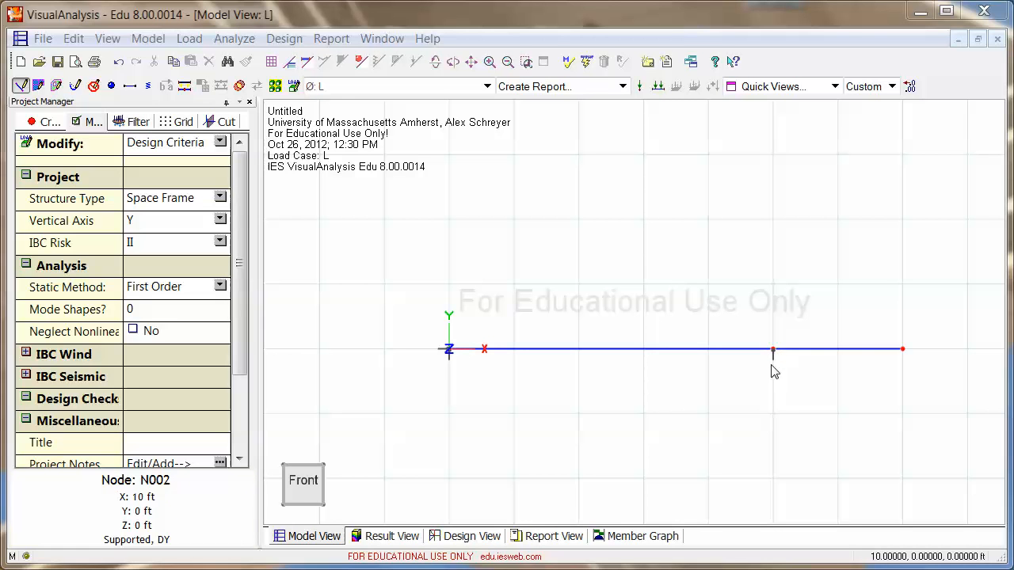
pyautogui.moveTo(412, 290)
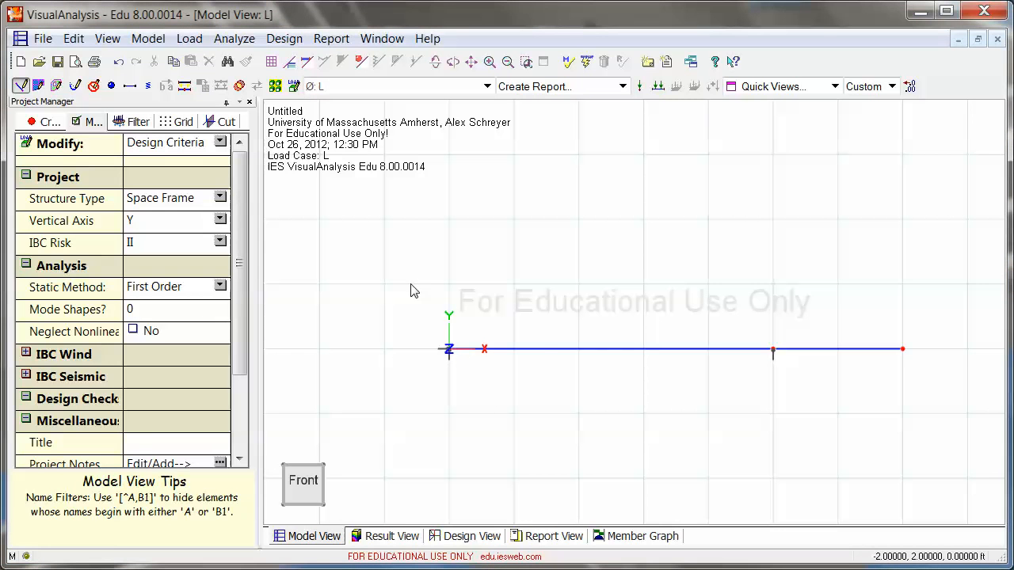
pyautogui.click(555, 350)
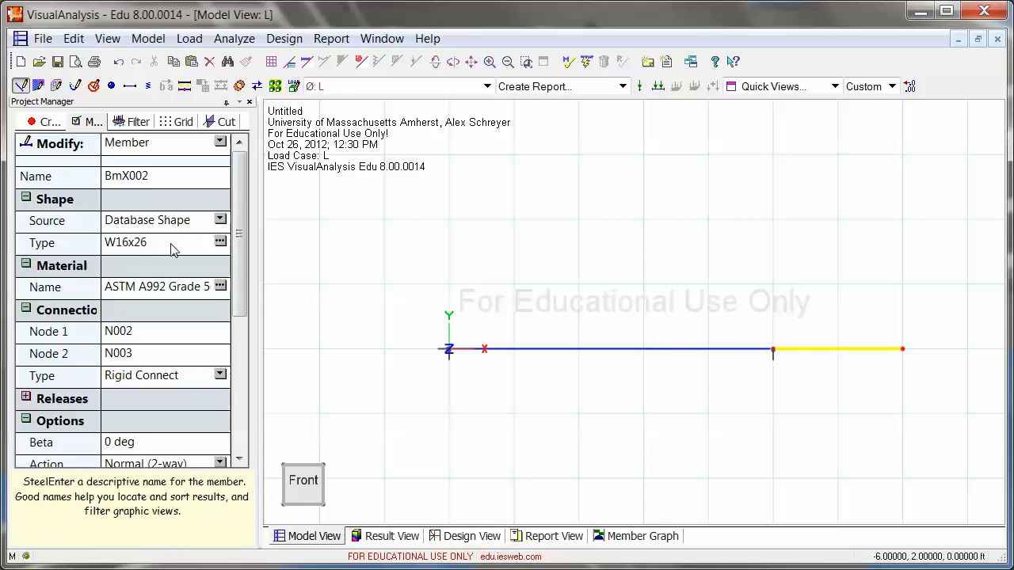
pyautogui.moveTo(145, 220)
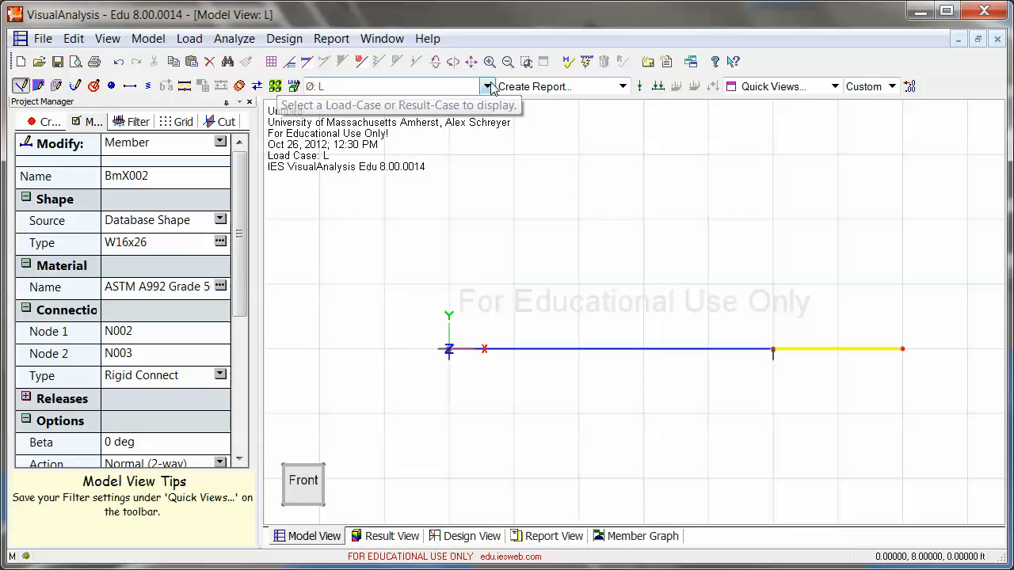
pyautogui.click(488, 85)
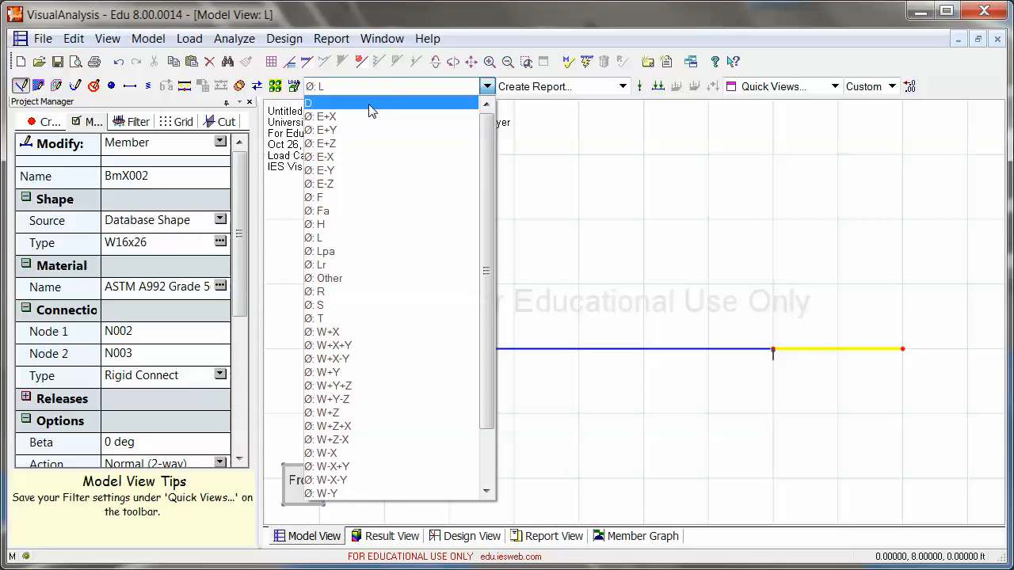
pyautogui.click(316, 103)
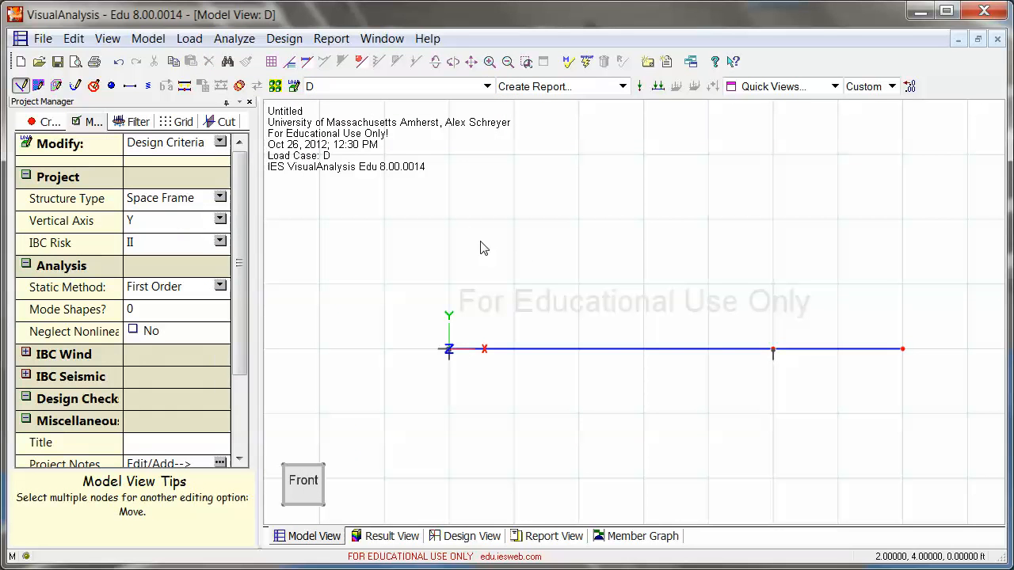
pyautogui.moveTo(324, 86)
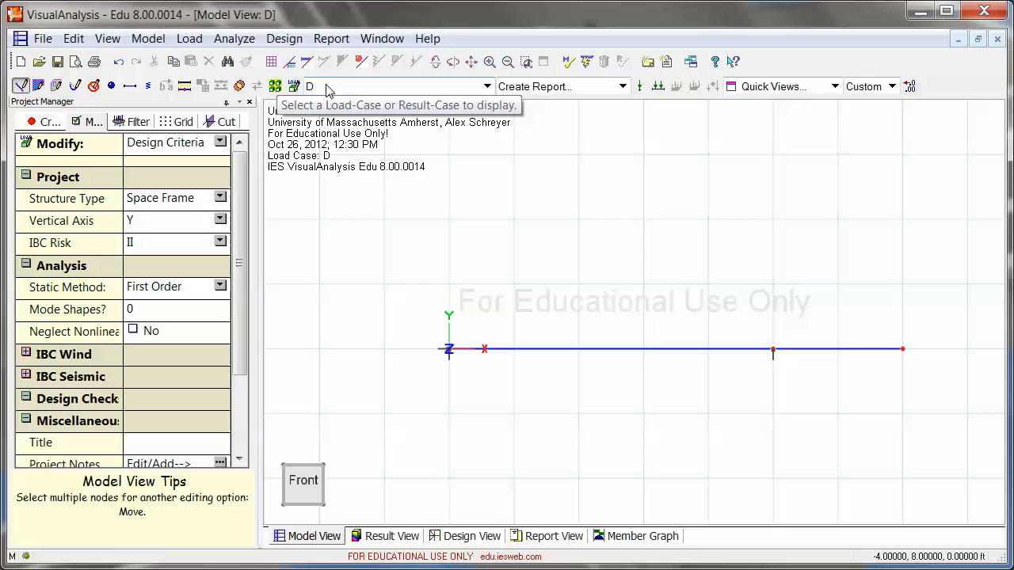
pyautogui.click(486, 85)
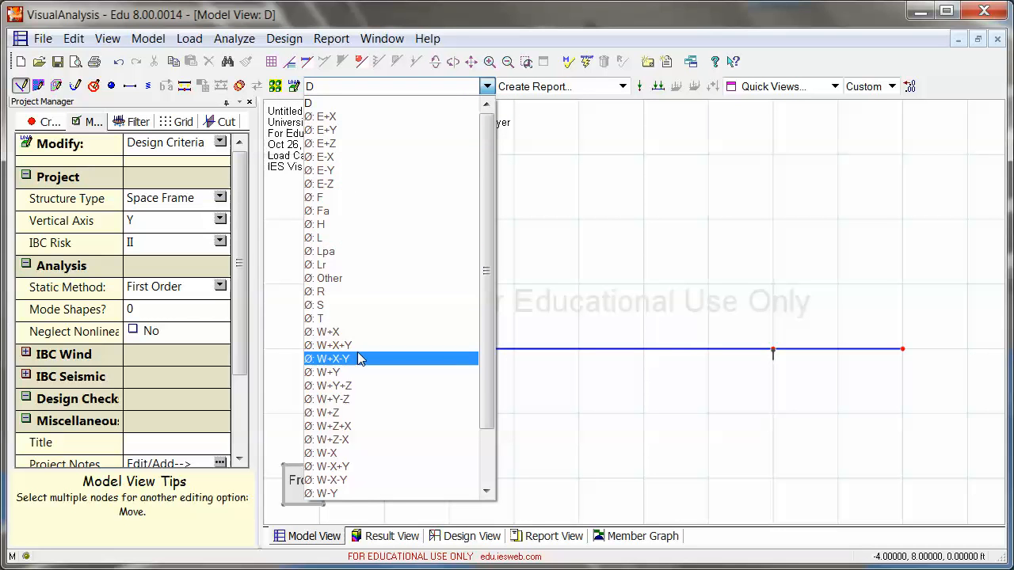
pyautogui.moveTo(361, 304)
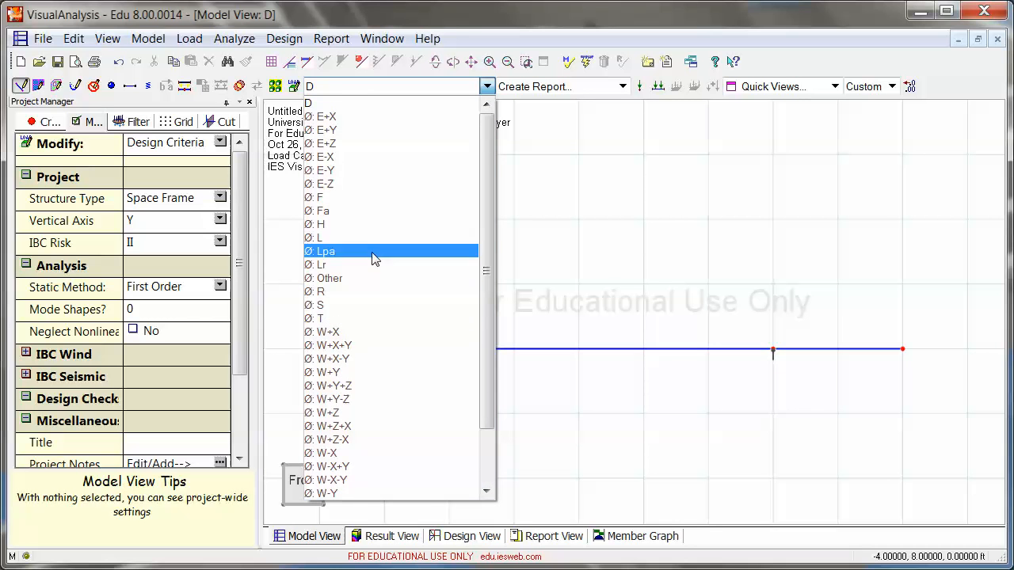
pyautogui.moveTo(373, 237)
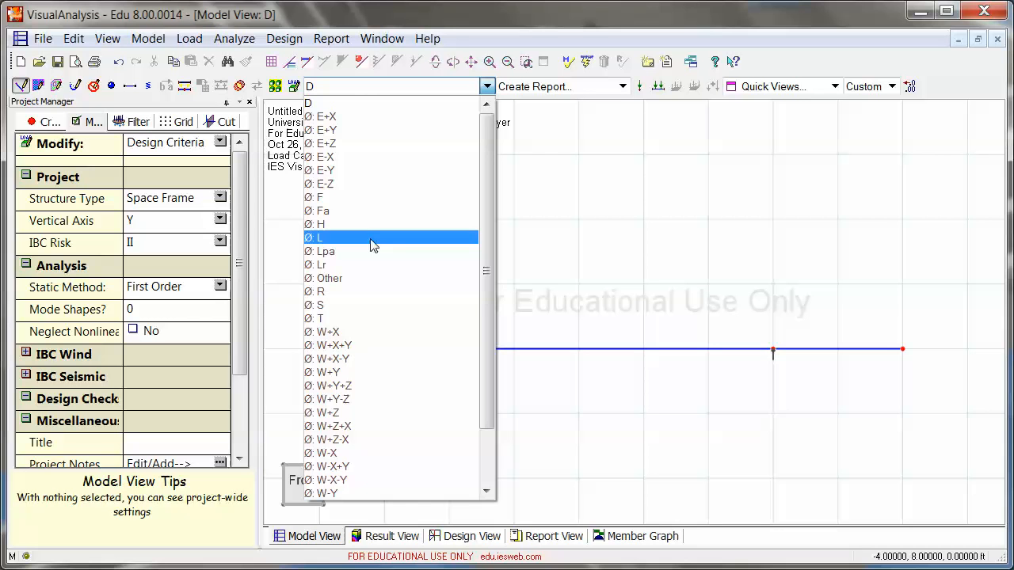
pyautogui.moveTo(351, 103)
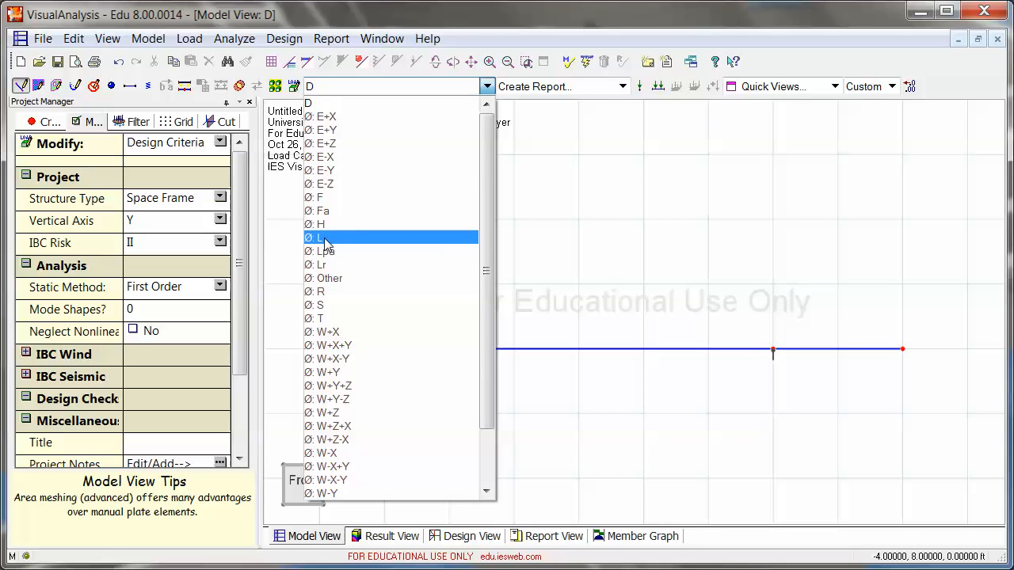
pyautogui.click(320, 238)
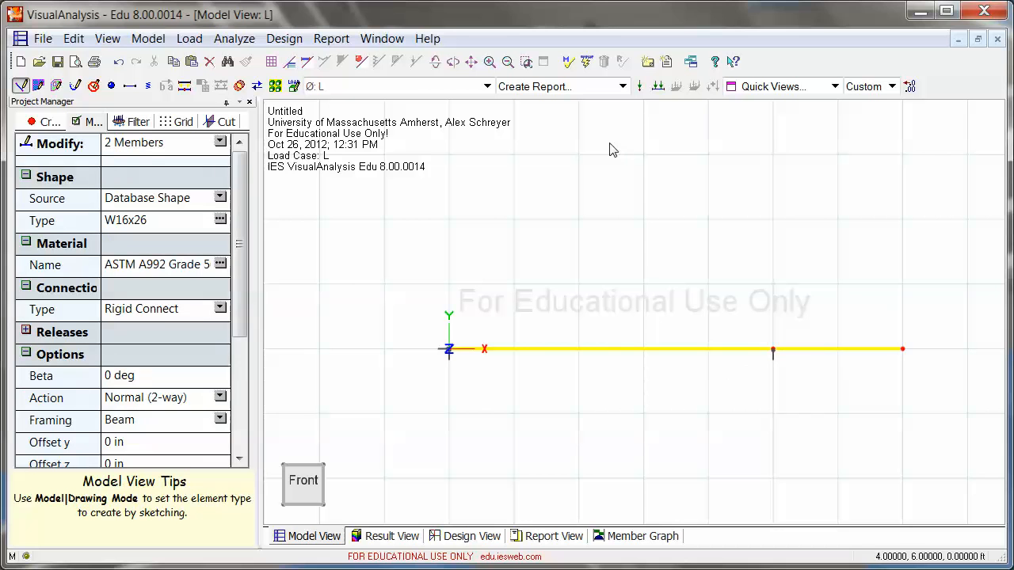
# - Apply a uniformly distributed -200 lb/ft Force Y member load over the full length
pyautogui.click(659, 85)
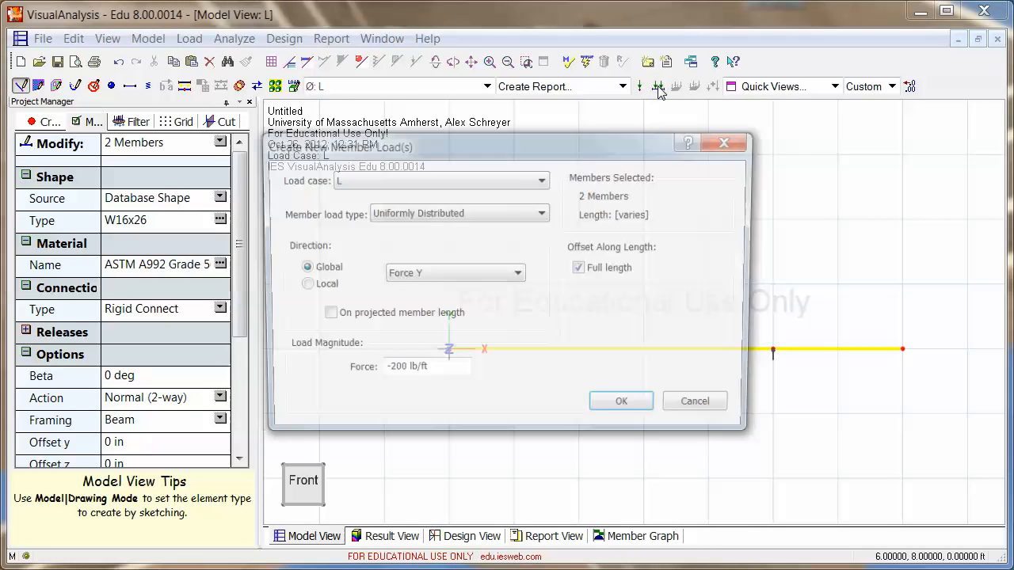
pyautogui.click(541, 212)
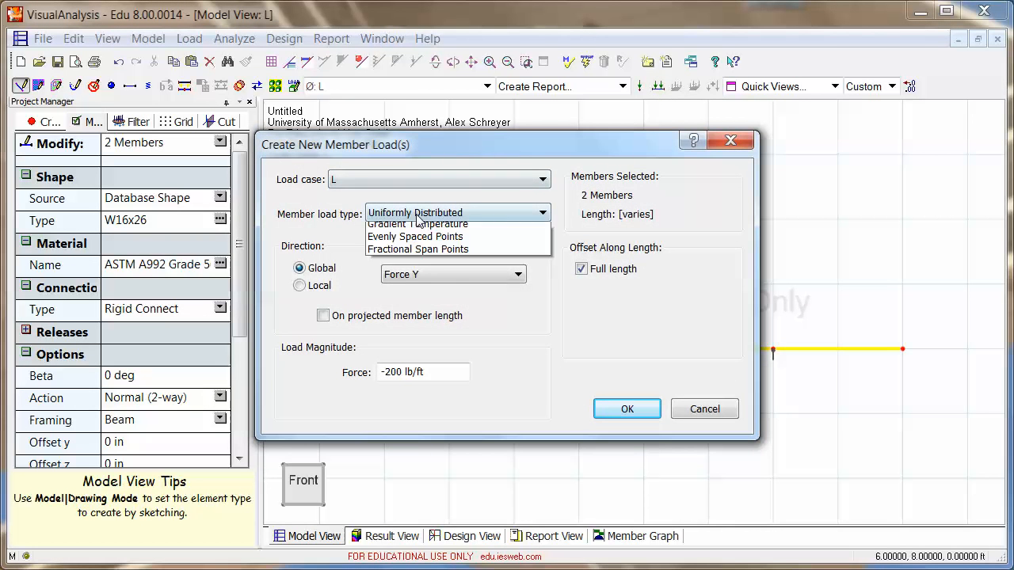
pyautogui.click(415, 212)
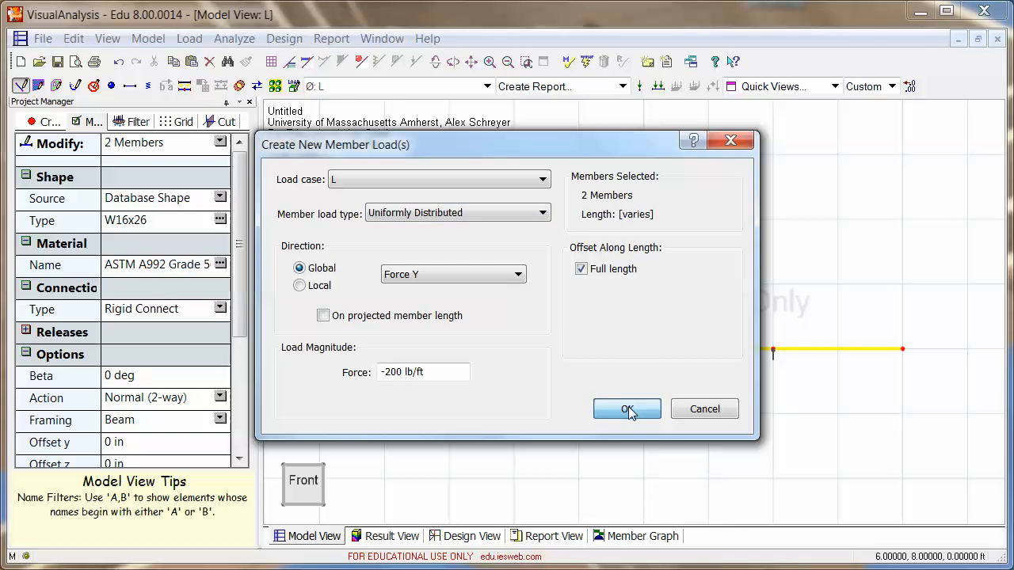
pyautogui.click(626, 408)
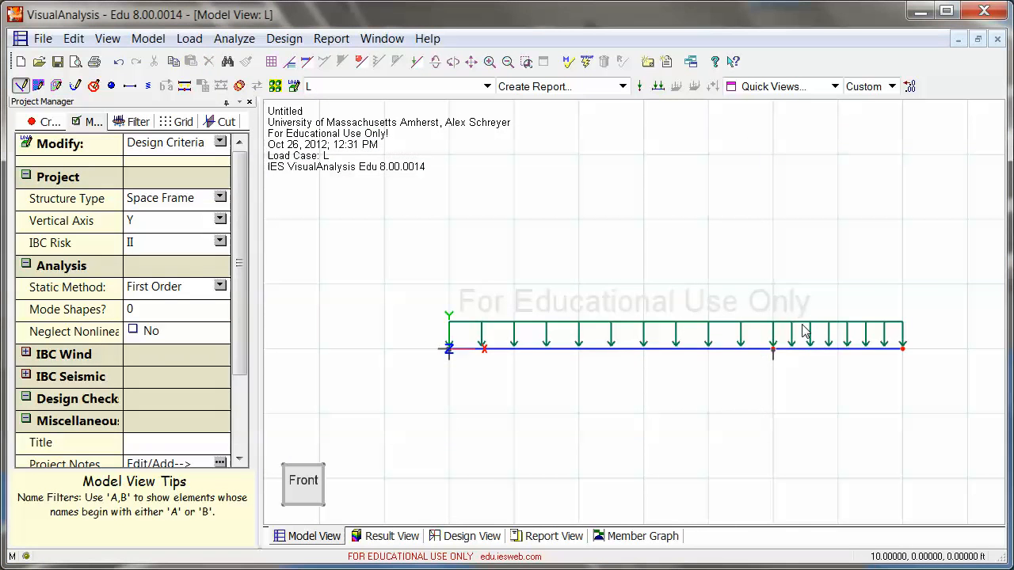
pyautogui.moveTo(621, 328)
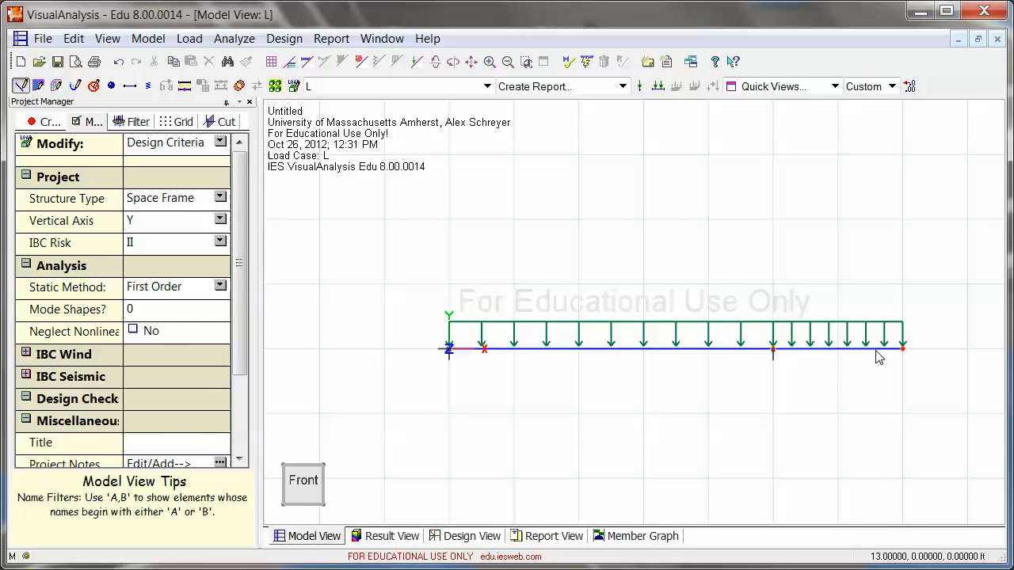
# - Apply a -1000 lb Force Y nodal load at the free end node N003
pyautogui.click(903, 348)
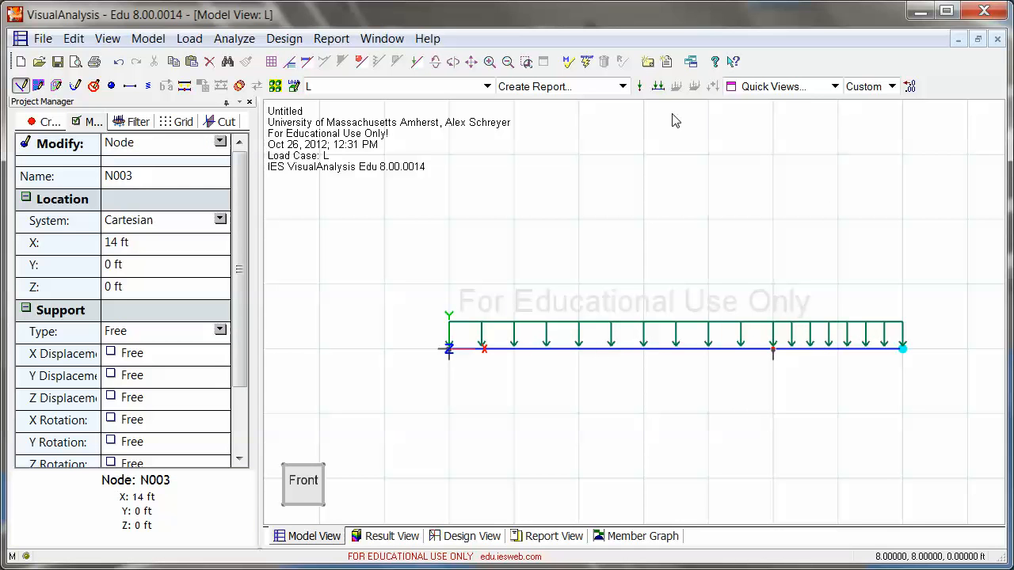
pyautogui.moveTo(640, 86)
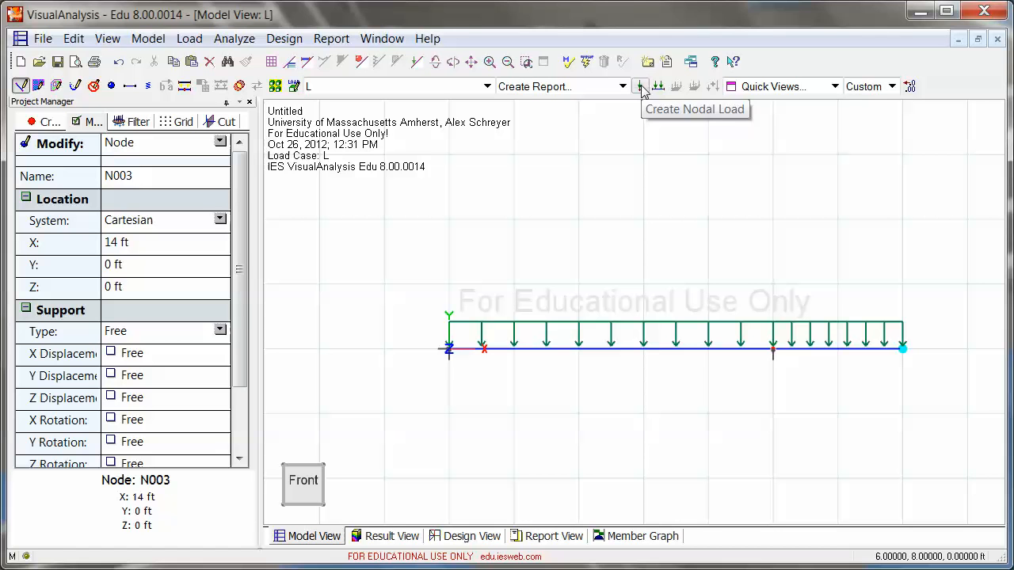
pyautogui.moveTo(906, 354)
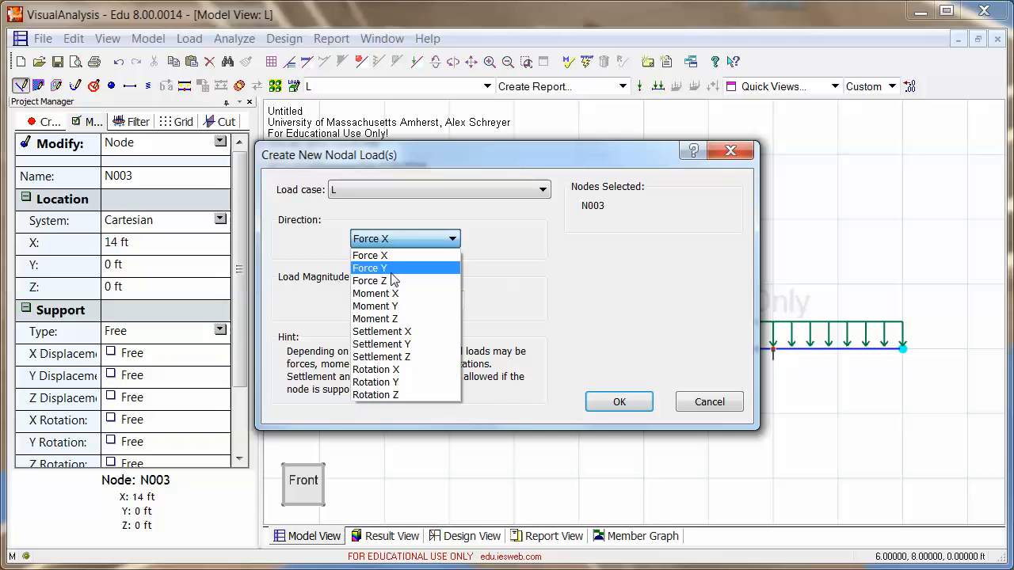
pyautogui.click(369, 267)
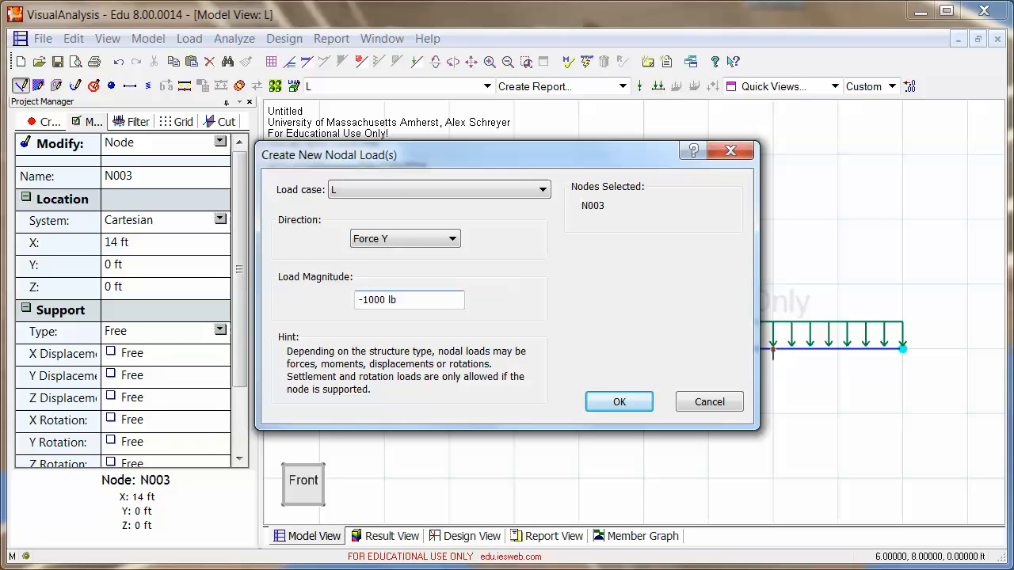
pyautogui.click(618, 402)
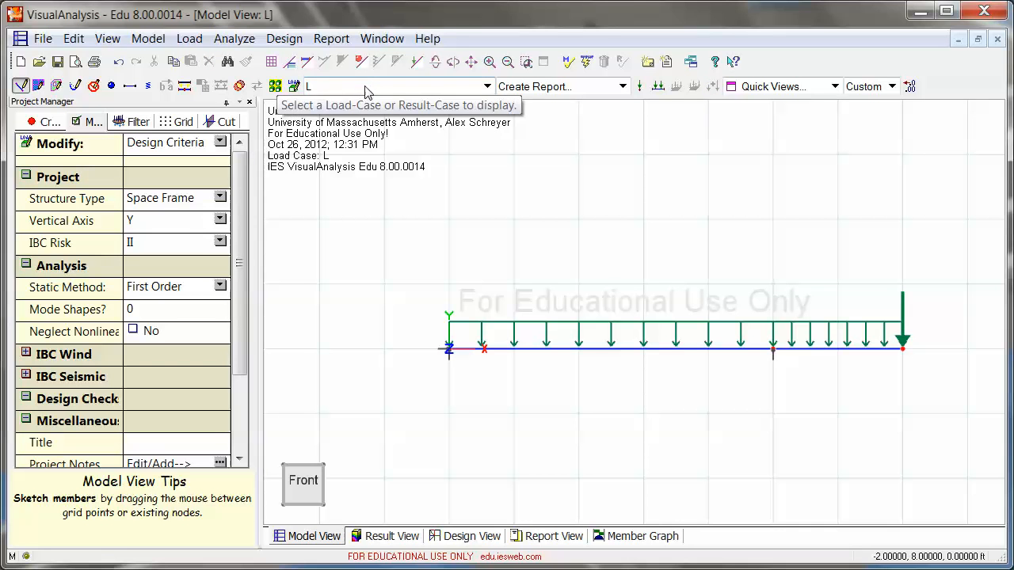
# - Check the dead load case D view and return to the beam model
pyautogui.click(486, 85)
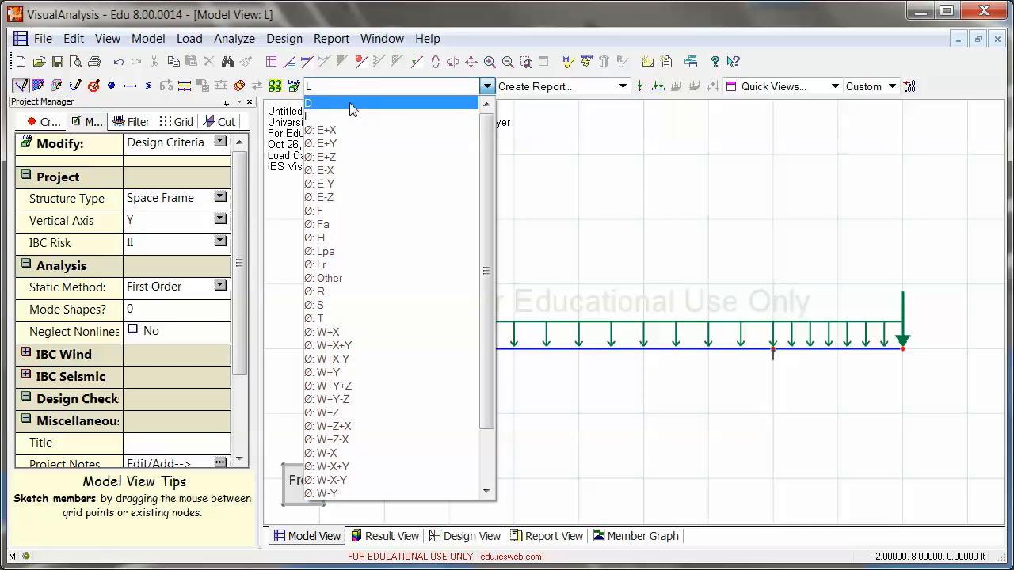
pyautogui.click(316, 101)
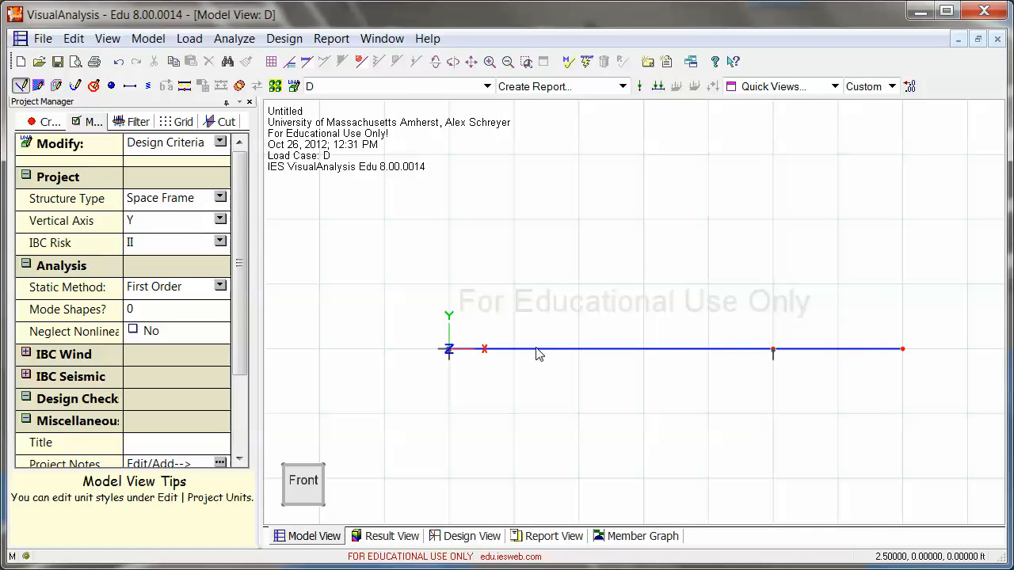
pyautogui.click(486, 85)
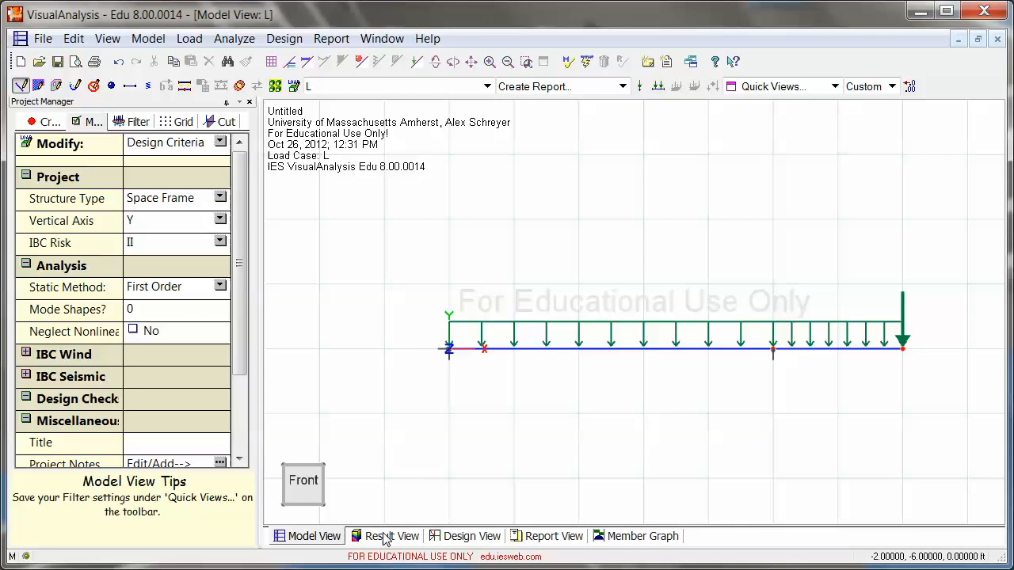
pyautogui.click(552, 536)
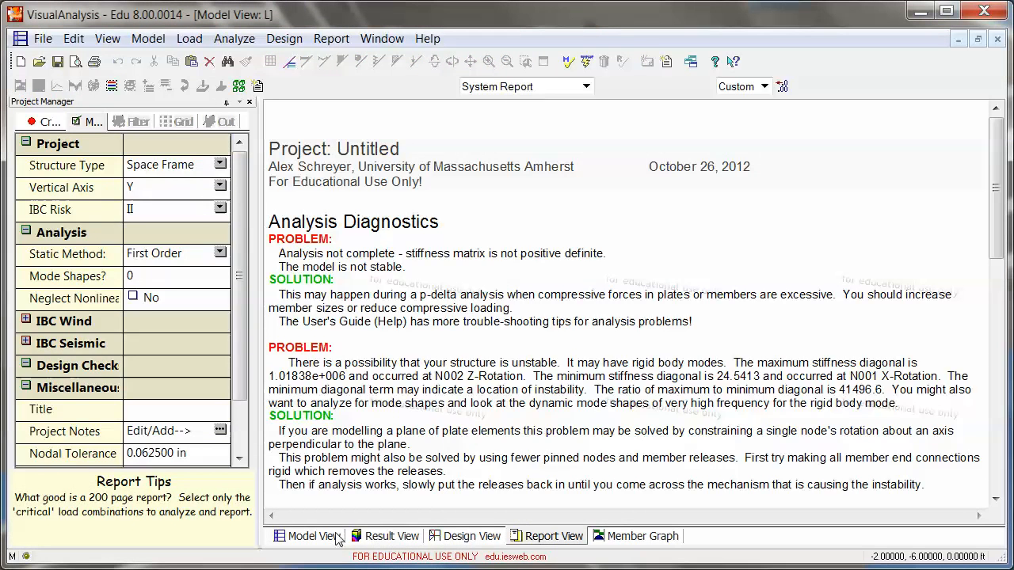
# - Set the structure type to Plane Frame and show the load case L results
pyautogui.click(307, 535)
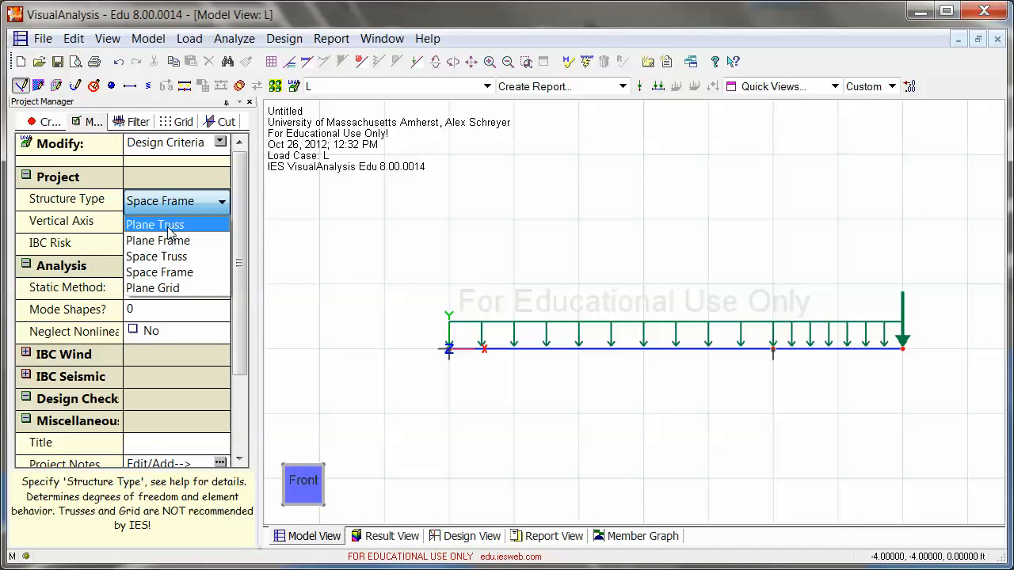
pyautogui.click(159, 241)
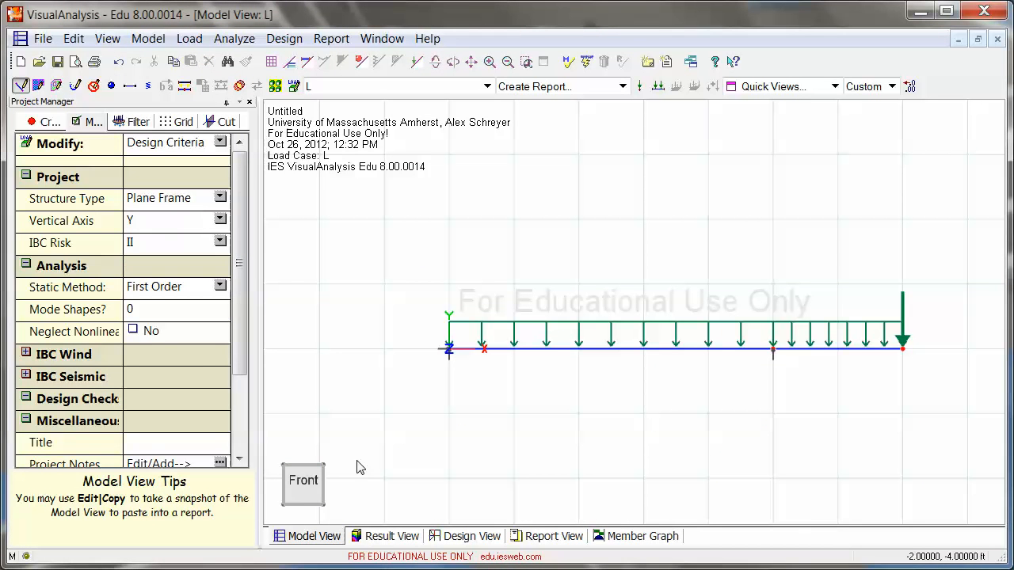
pyautogui.click(391, 536)
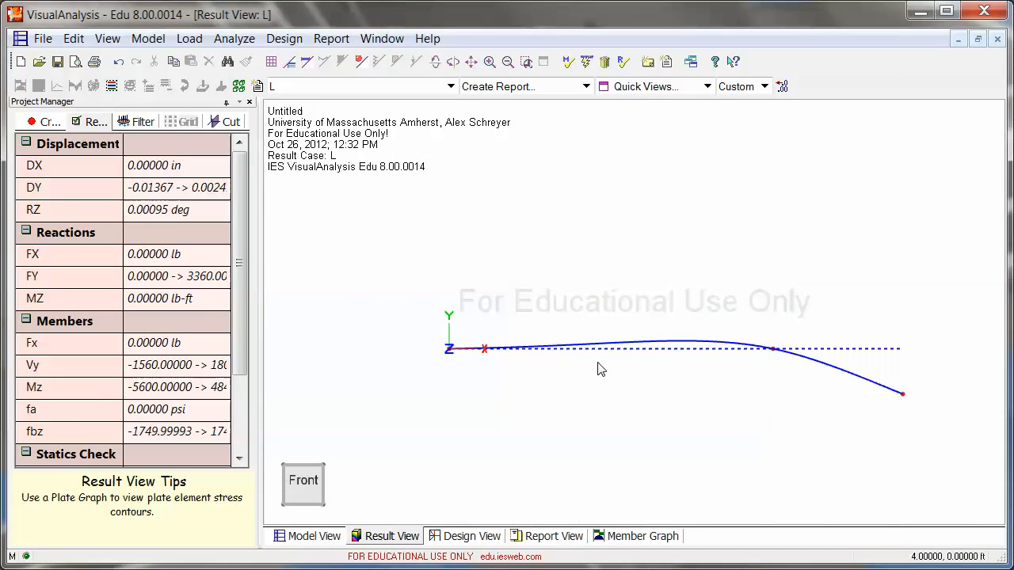
pyautogui.moveTo(654, 380)
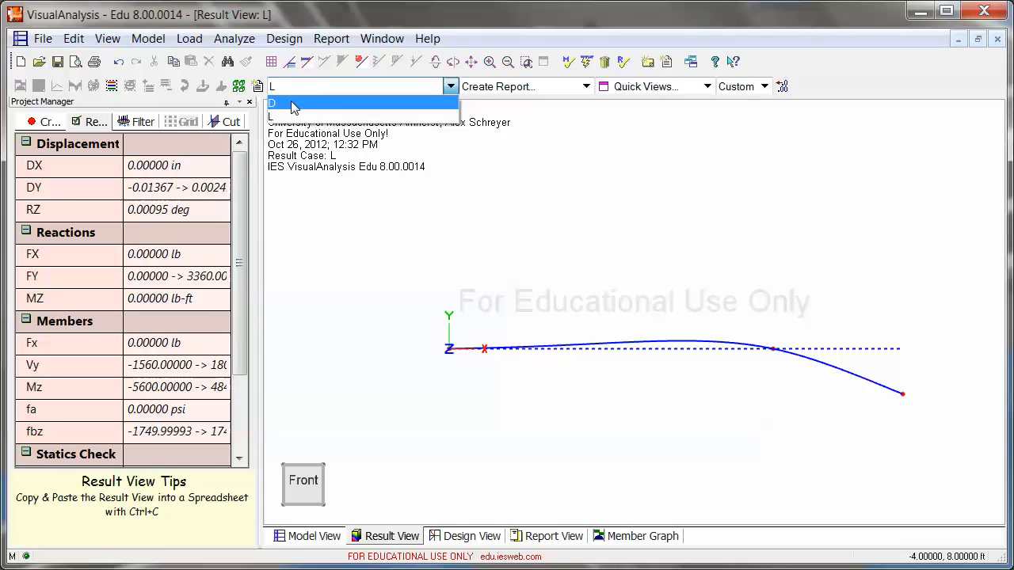
# - Compare the D and L deflected shapes in Result View, then return to the model
pyautogui.click(272, 103)
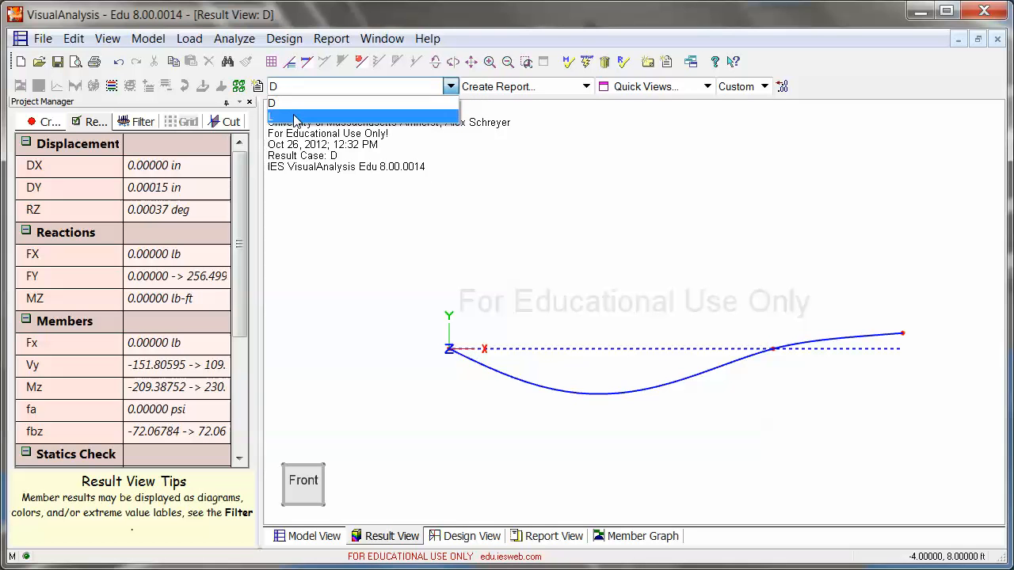
pyautogui.click(362, 114)
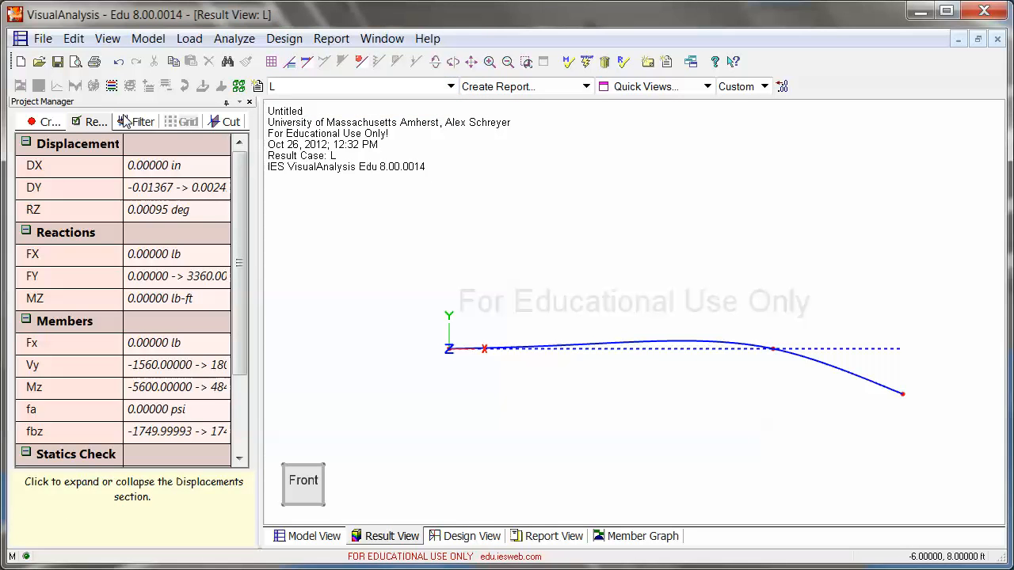
pyautogui.click(142, 120)
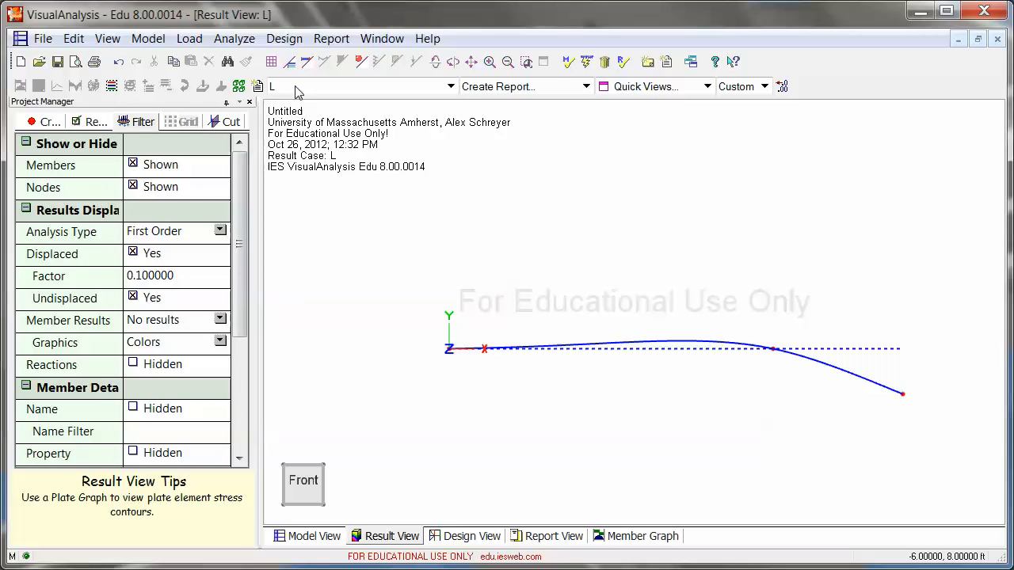
pyautogui.click(449, 86)
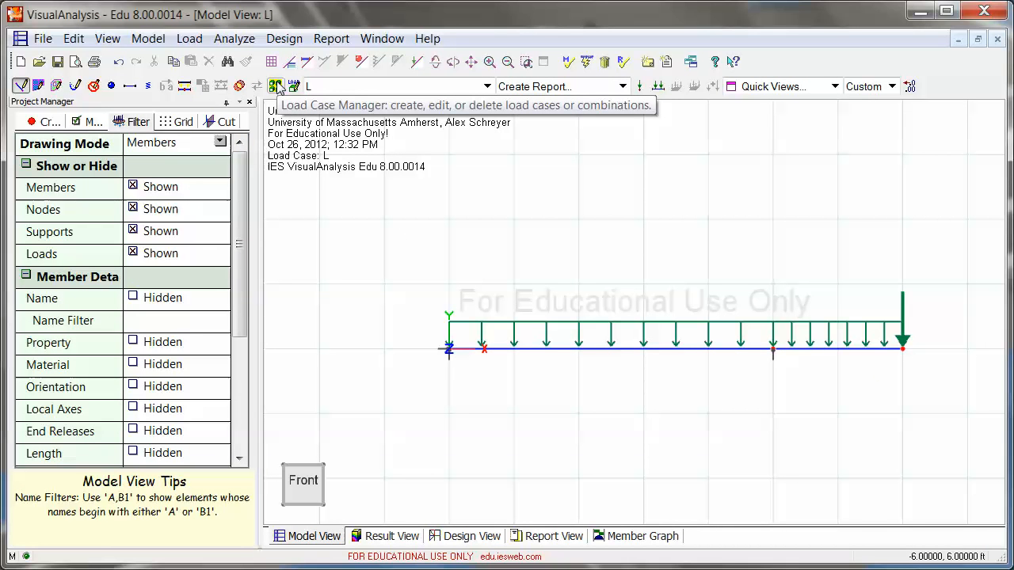
# - Add the Minimal ASD automatic code combination D+L in the Load Case Manager
pyautogui.click(276, 85)
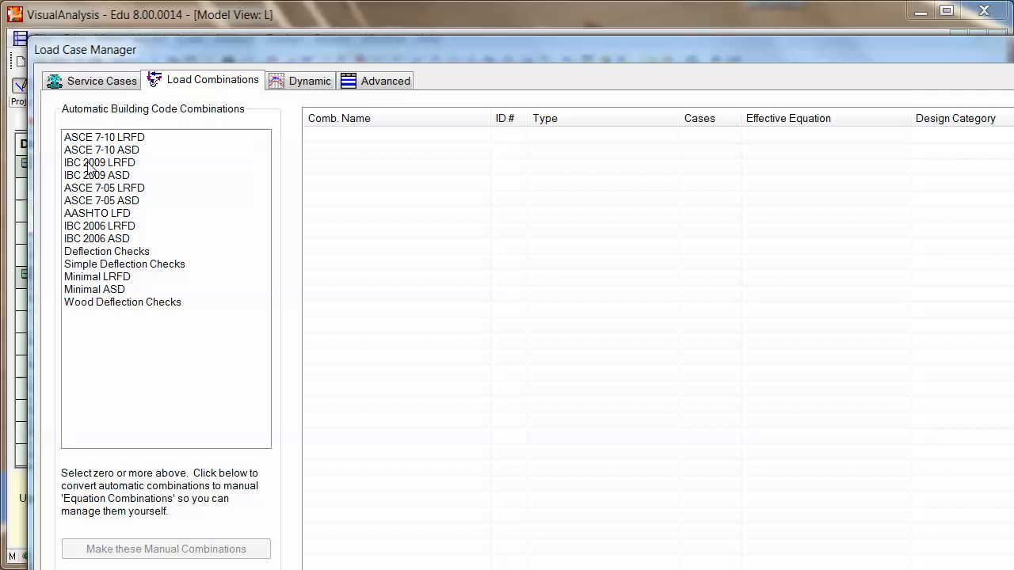
pyautogui.moveTo(95, 168)
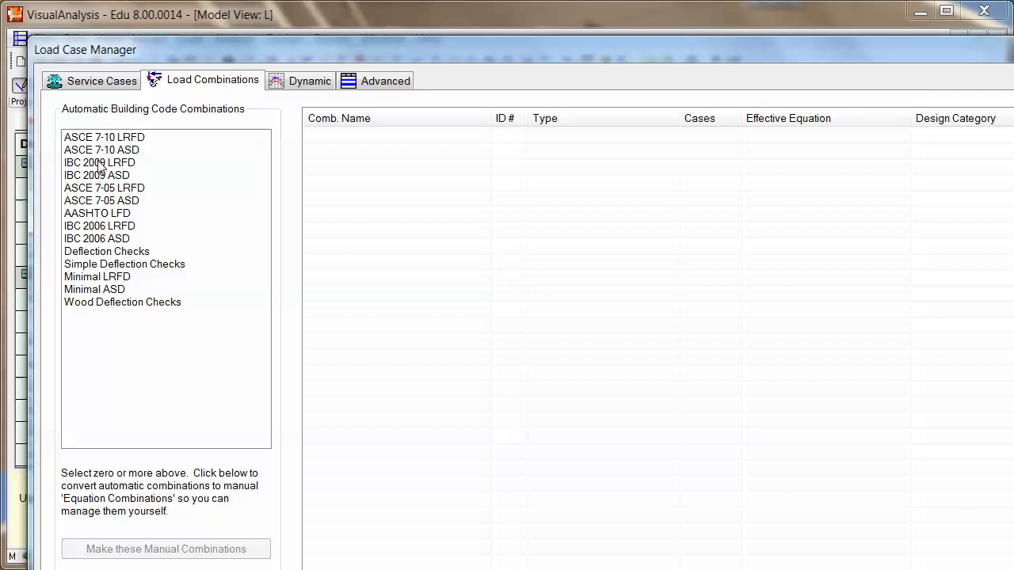
pyautogui.moveTo(97, 166)
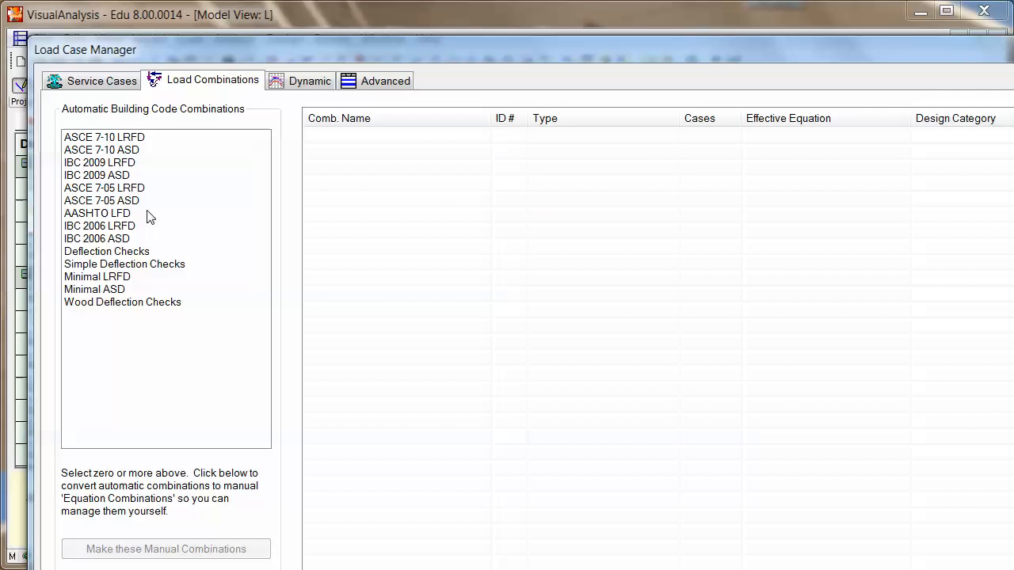
pyautogui.moveTo(107, 298)
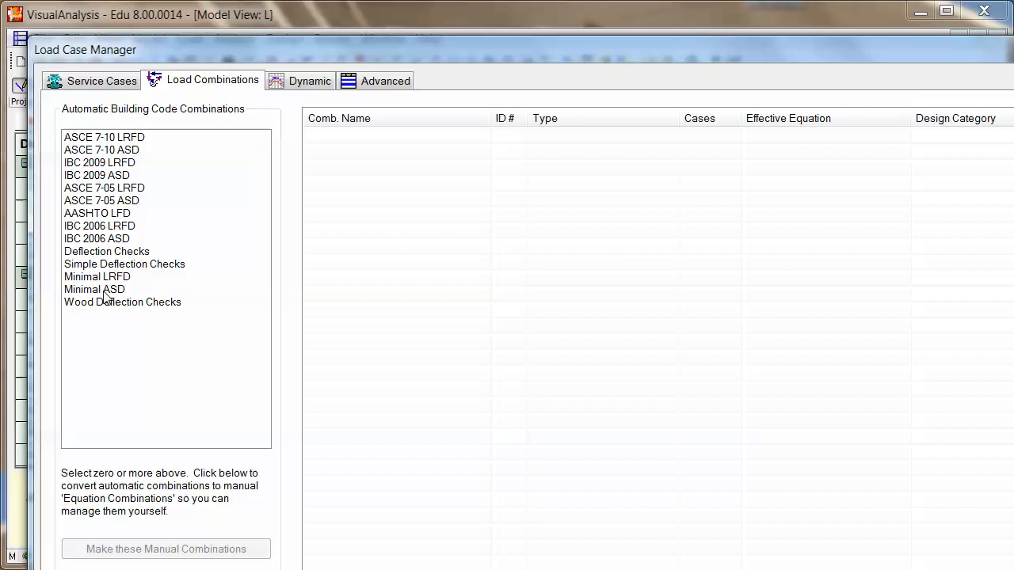
pyautogui.click(95, 289)
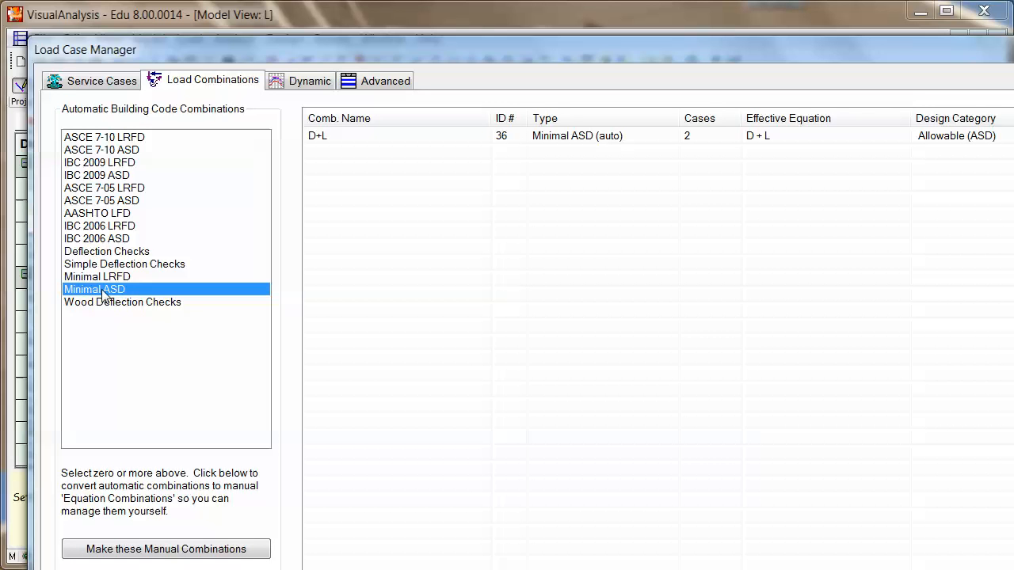
pyautogui.moveTo(155, 304)
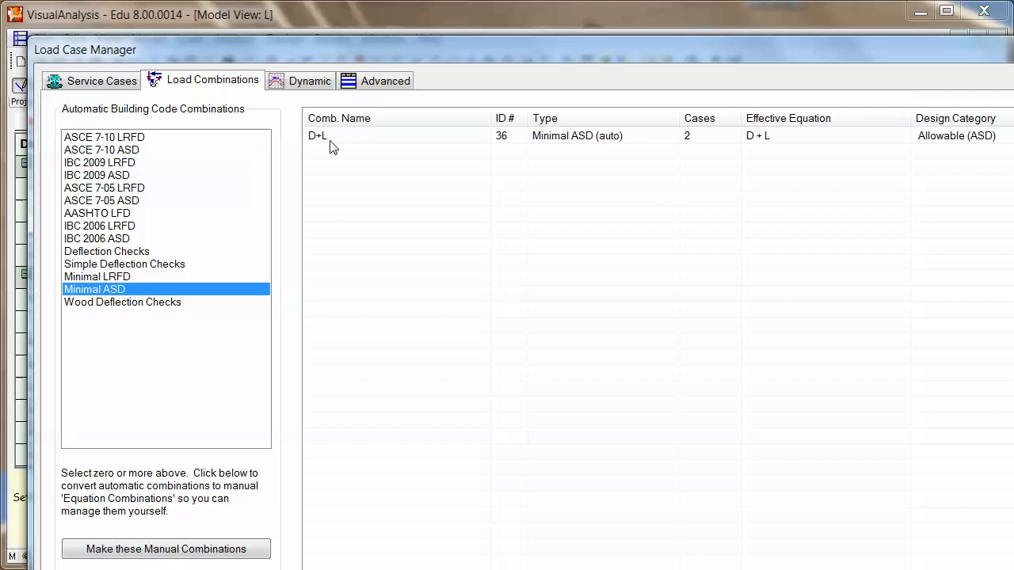
pyautogui.moveTo(101, 292)
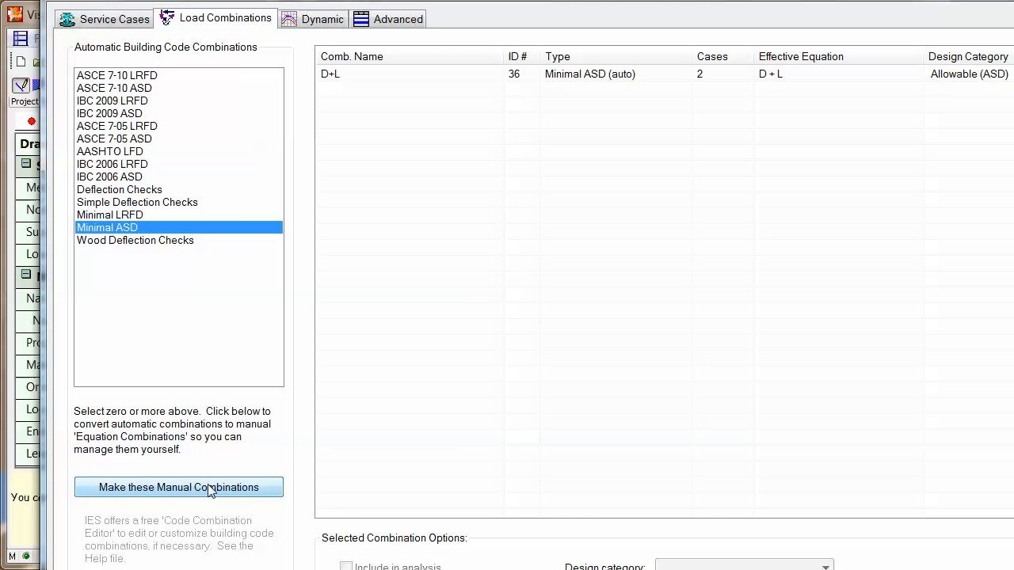
pyautogui.click(177, 488)
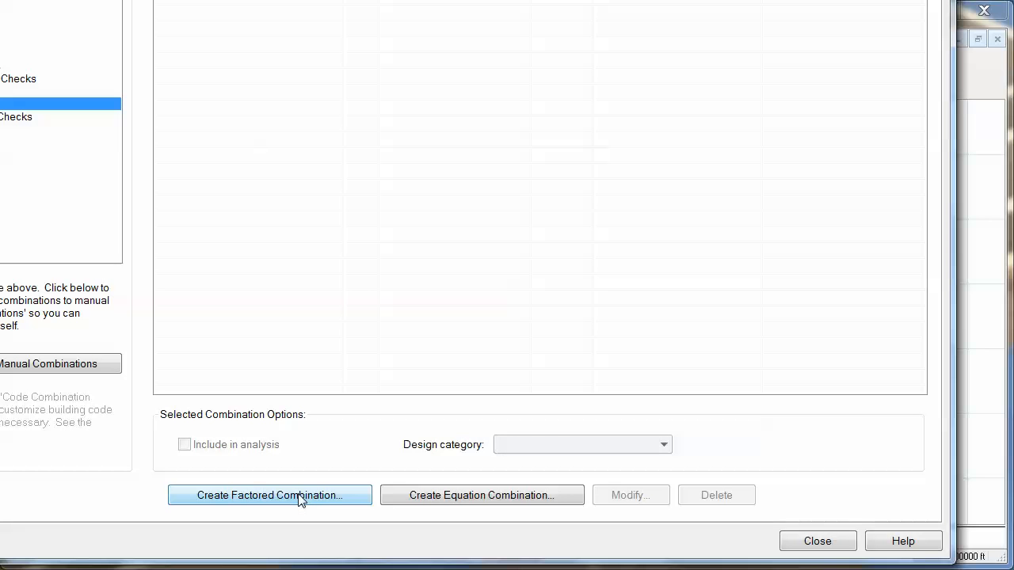
pyautogui.moveTo(481, 495)
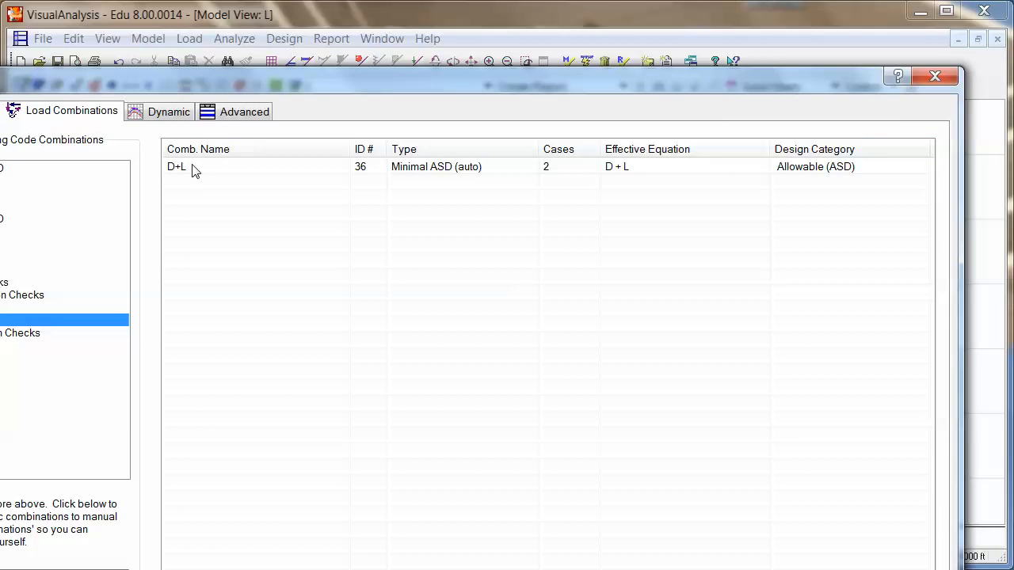
pyautogui.moveTo(614, 167)
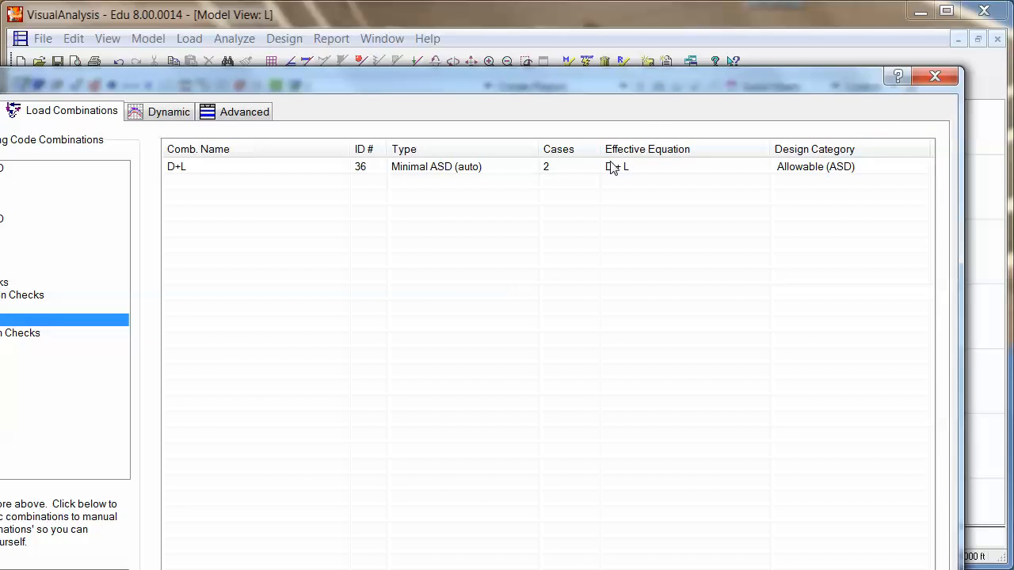
pyautogui.moveTo(780, 175)
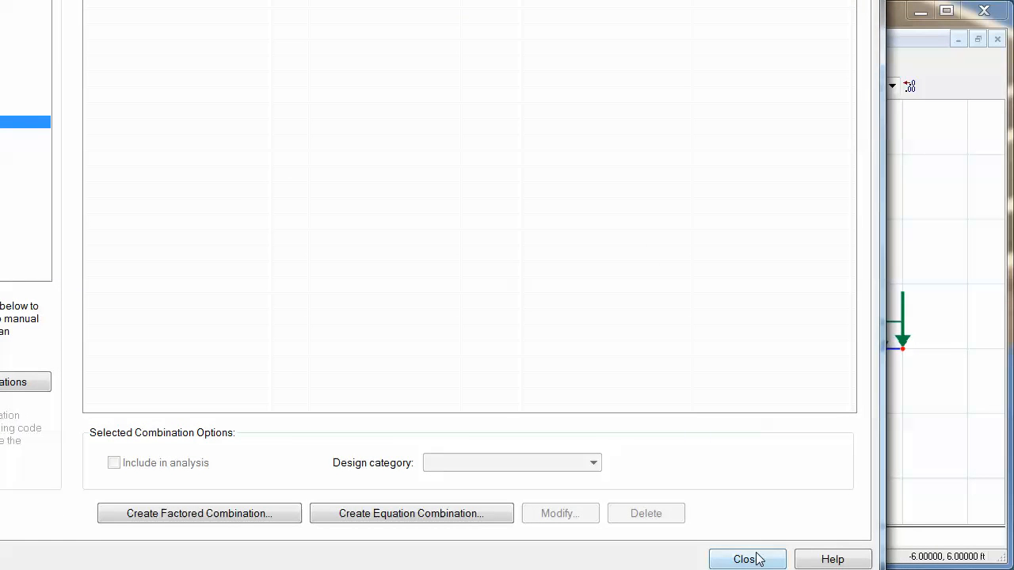
# - Show the D+L combination results with member moments drawn as a diagram (-5809.39 lb-ft extremes)
pyautogui.click(746, 559)
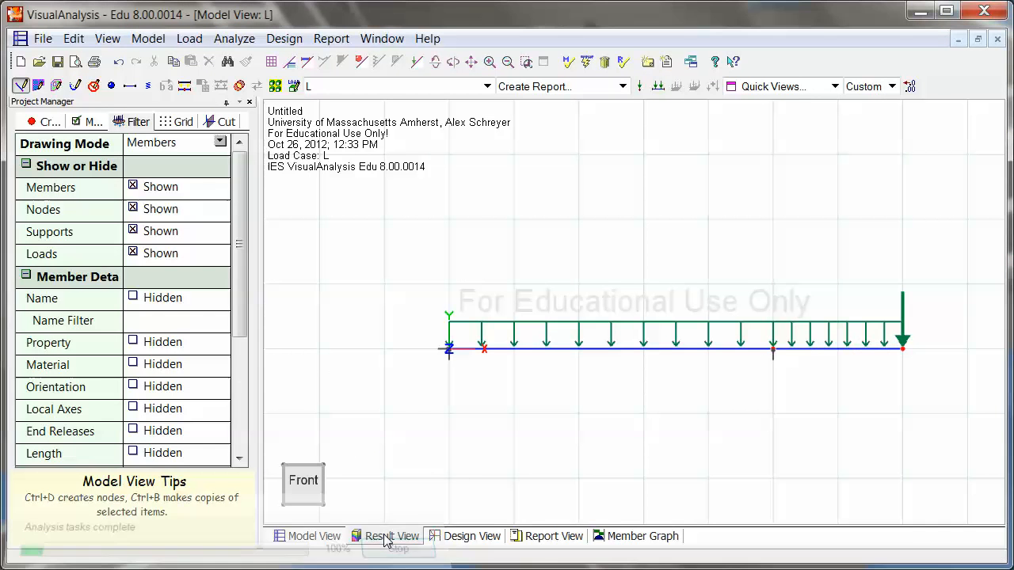
pyautogui.click(389, 535)
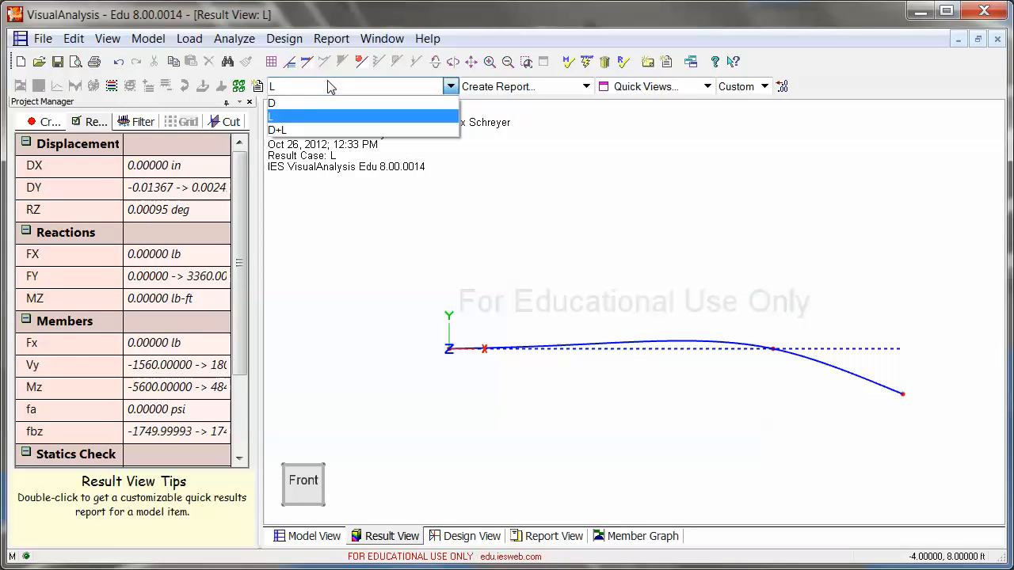
pyautogui.moveTo(298, 130)
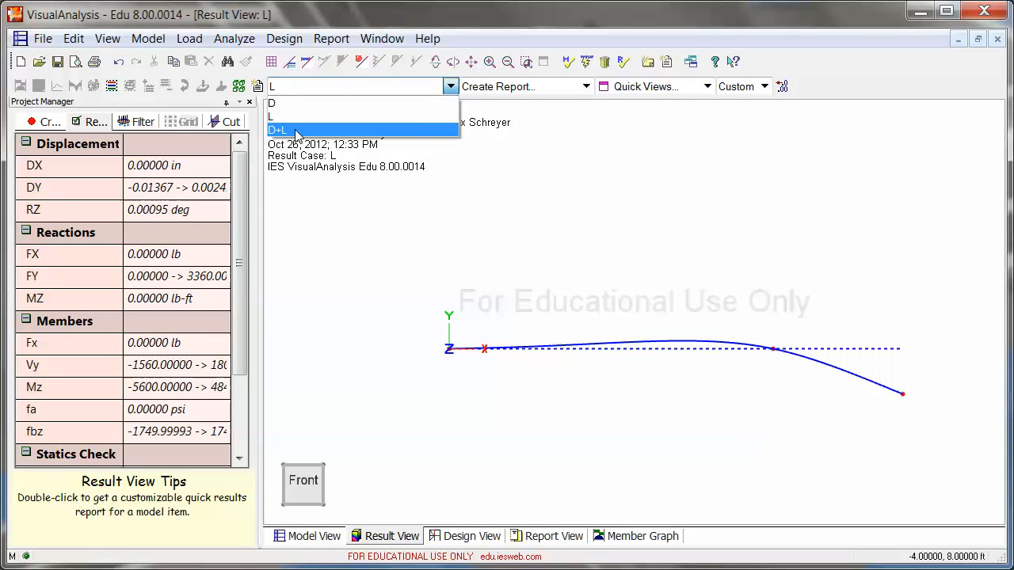
pyautogui.click(279, 130)
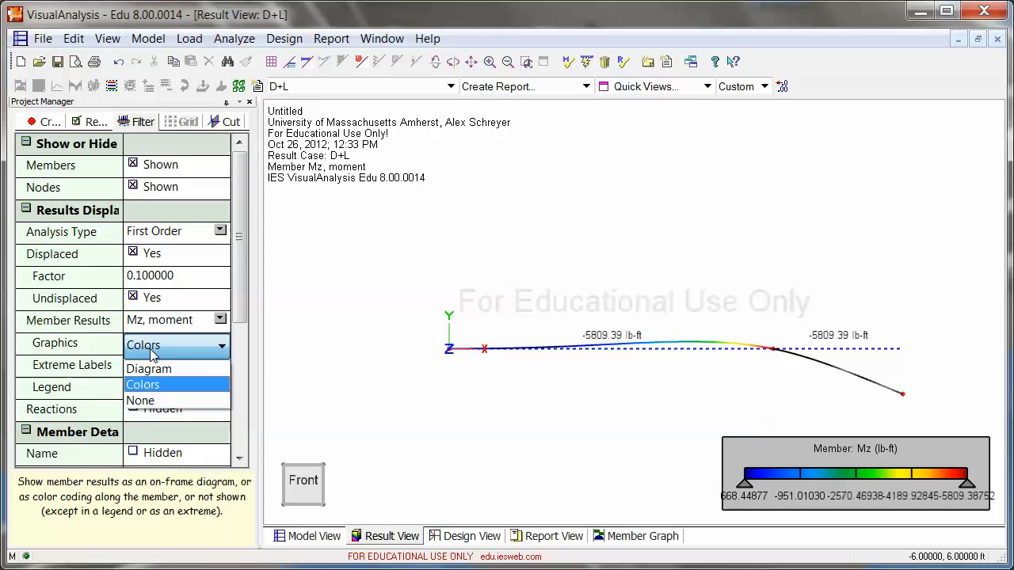
pyautogui.click(149, 368)
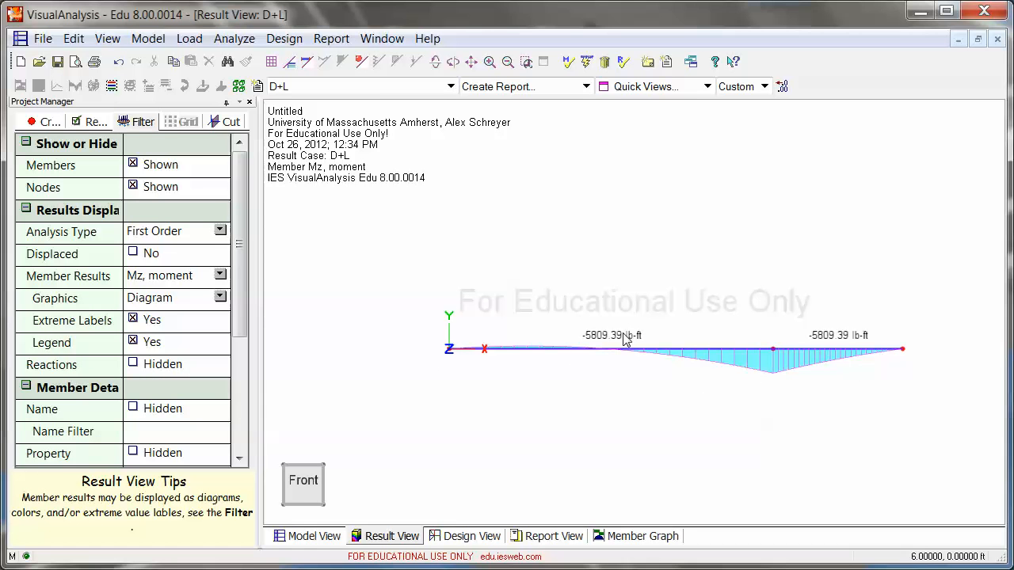
pyautogui.click(449, 85)
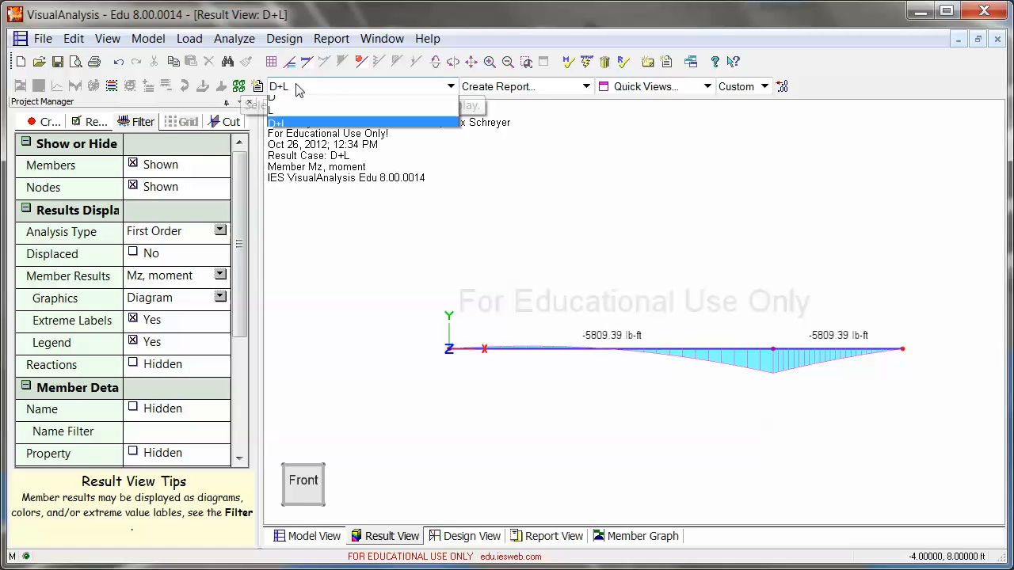